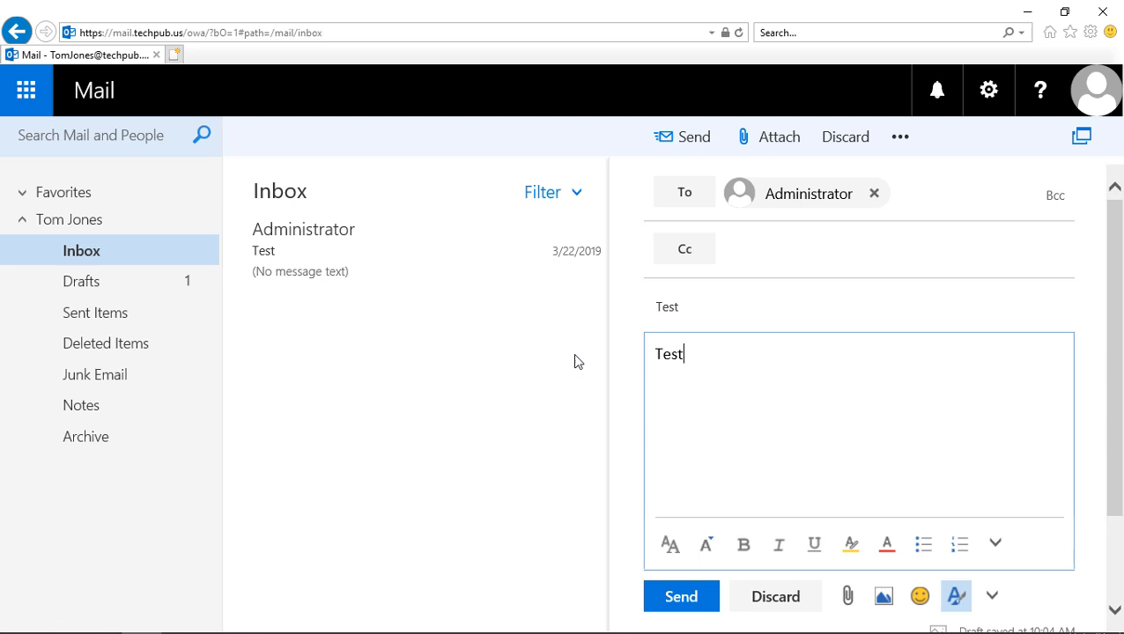
mouse_move(794, 319)
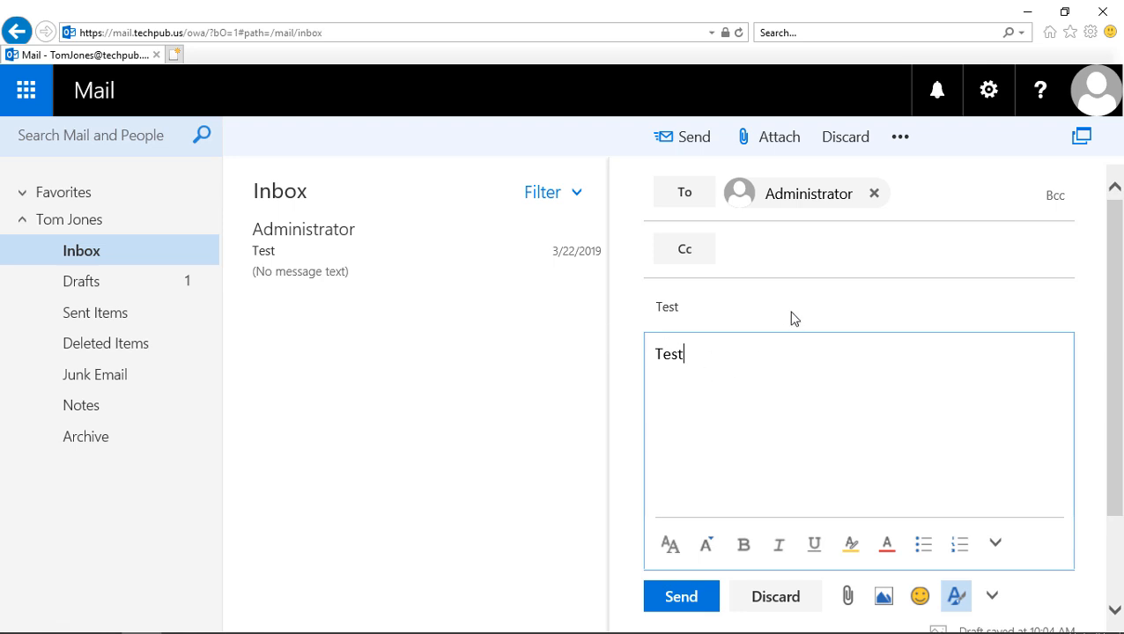
mouse_move(782, 144)
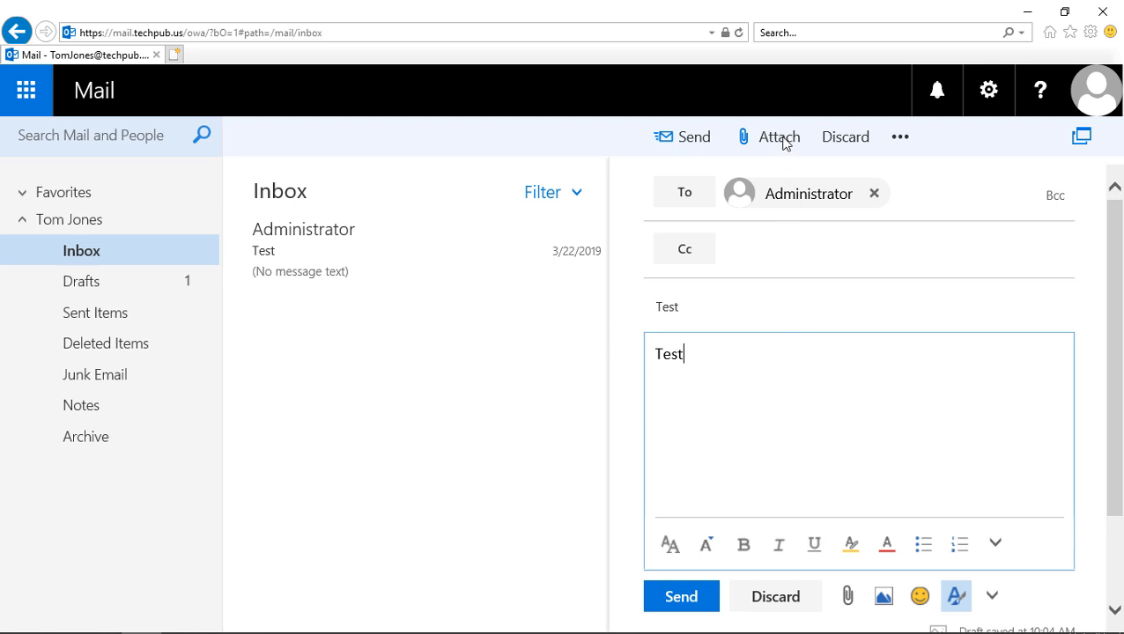
mouse_move(851, 604)
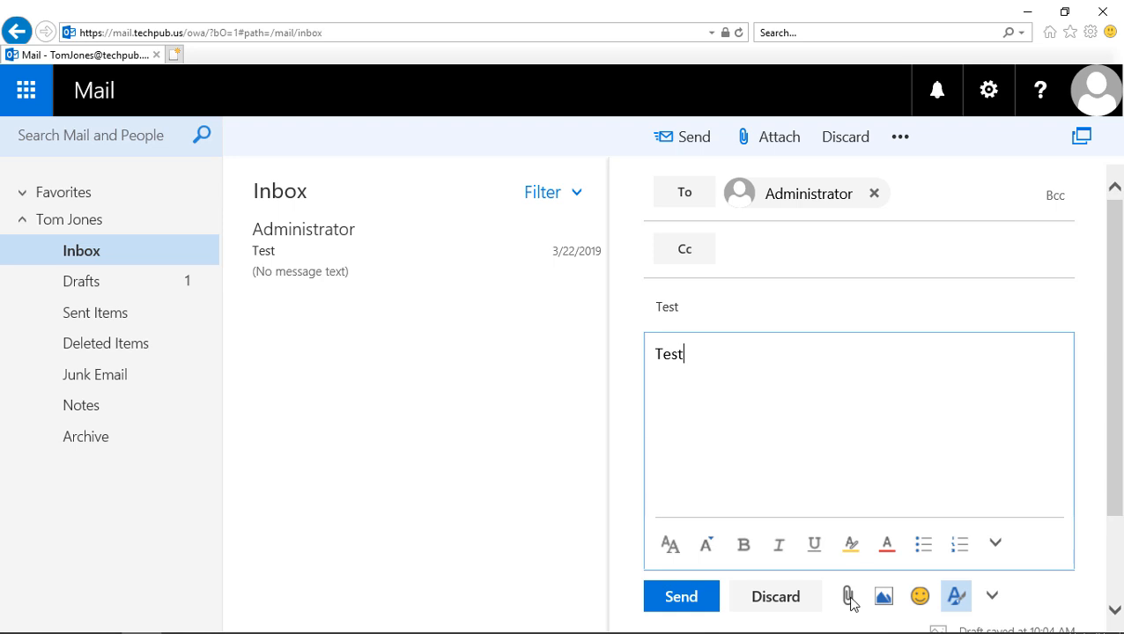
Attach the BitlockerActiveMonitoringLogs file from Local Disk (C:) to the draft to Administrator
left_click(847, 596)
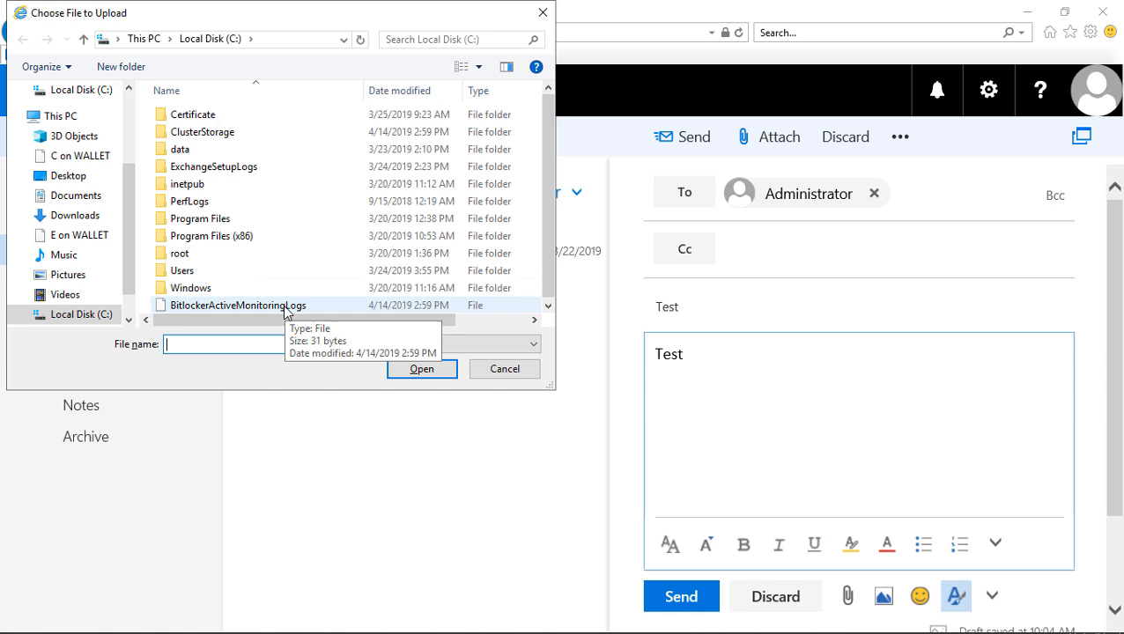
left_click(236, 303)
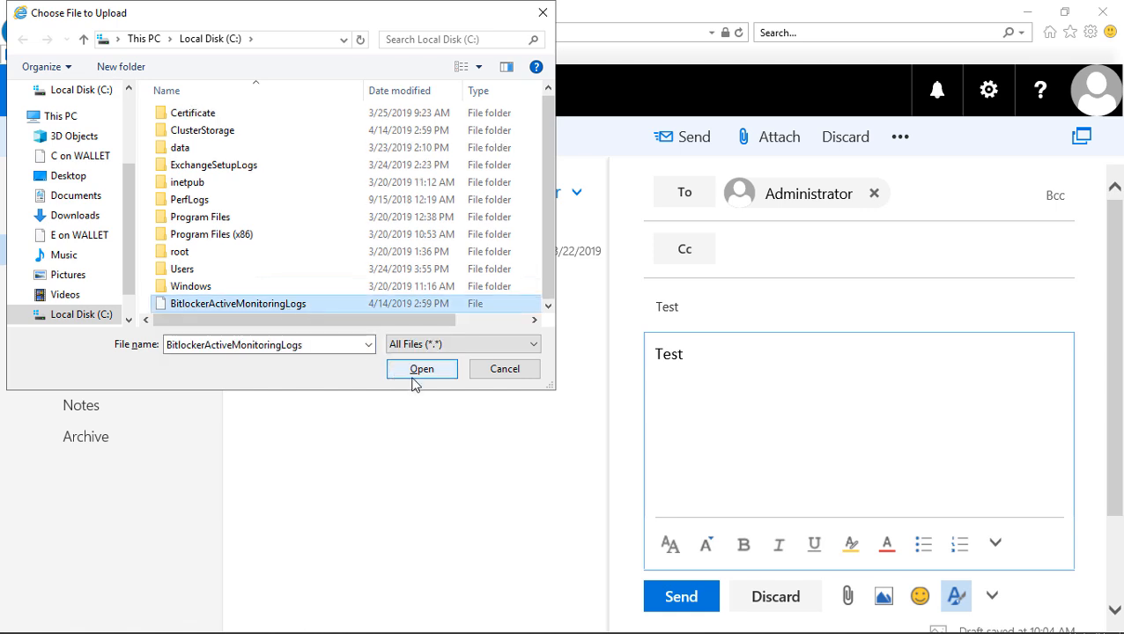
left_click(421, 370)
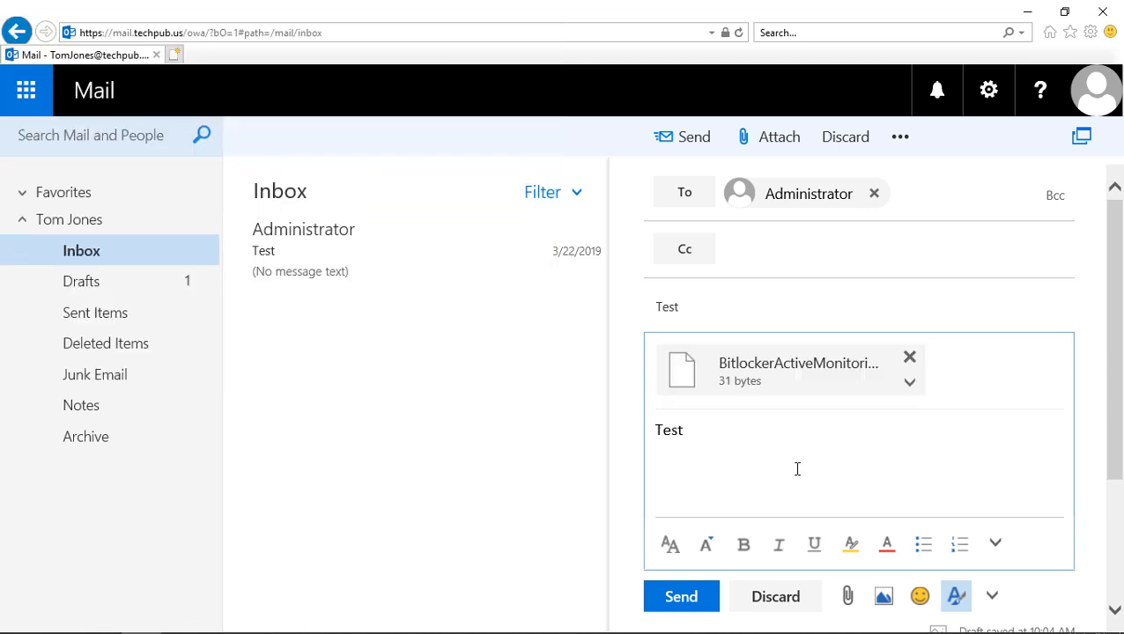
mouse_move(919, 445)
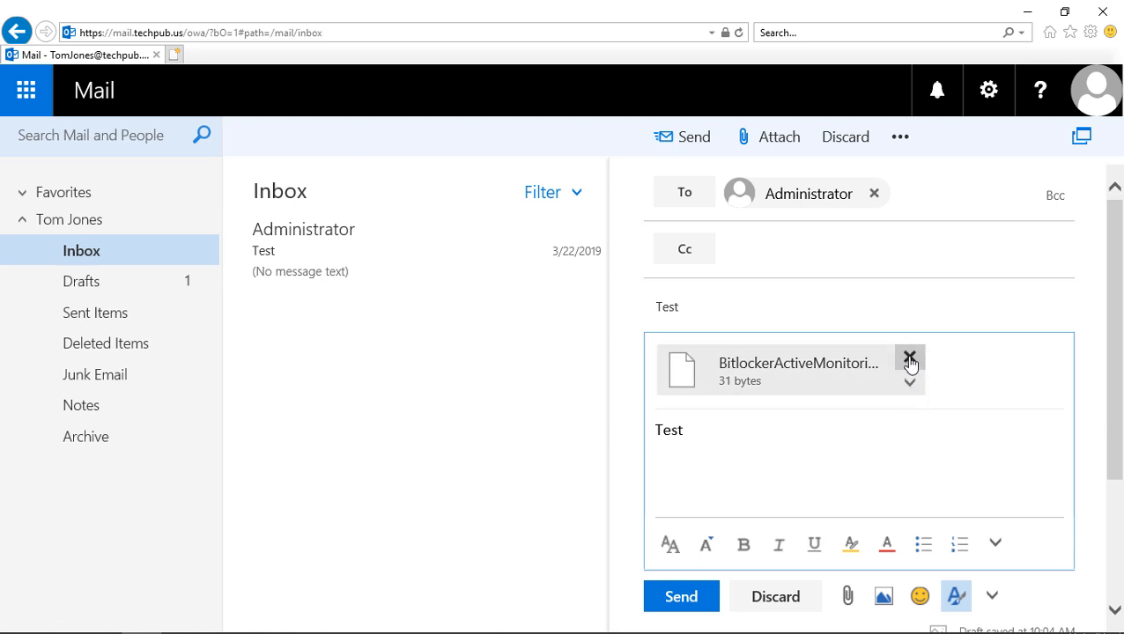
Remove the BitlockerActiveMonitoringLogs attachment from the draft
left_click(909, 354)
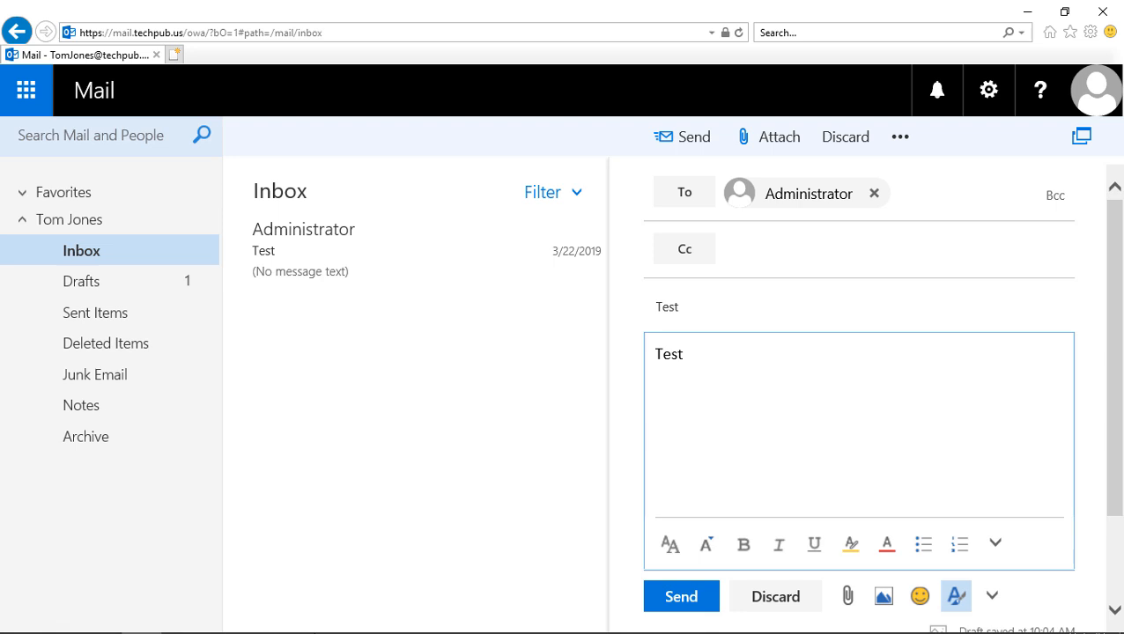
mouse_move(182, 616)
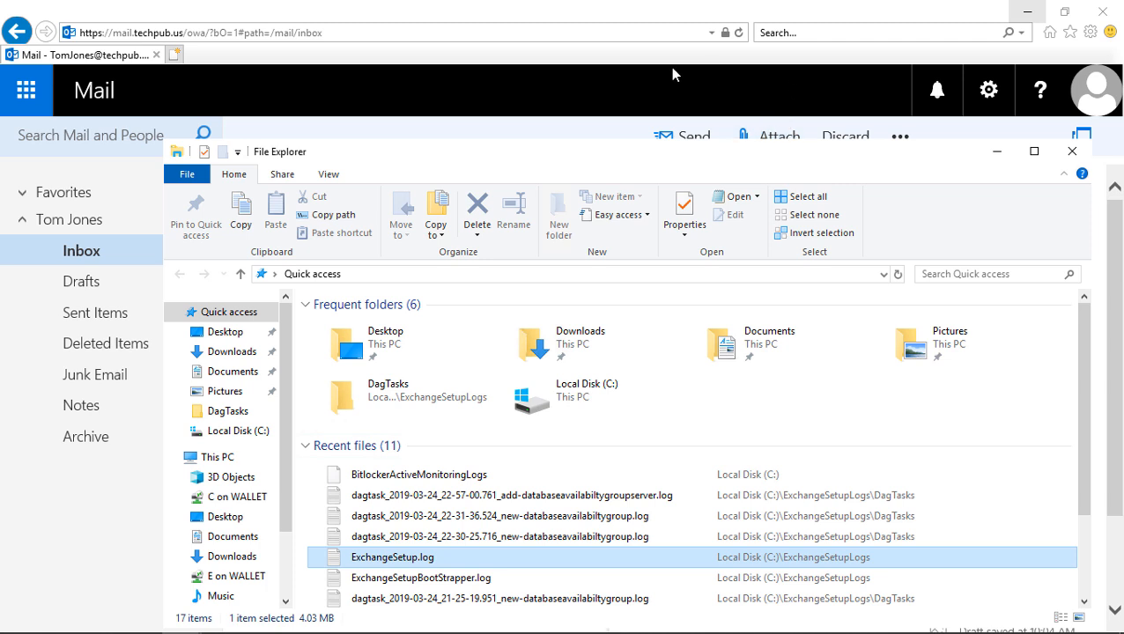
Drag the dagtask log files from File Explorer into the draft, keeping one 12 KB dagtask attachment
left_click(1071, 151)
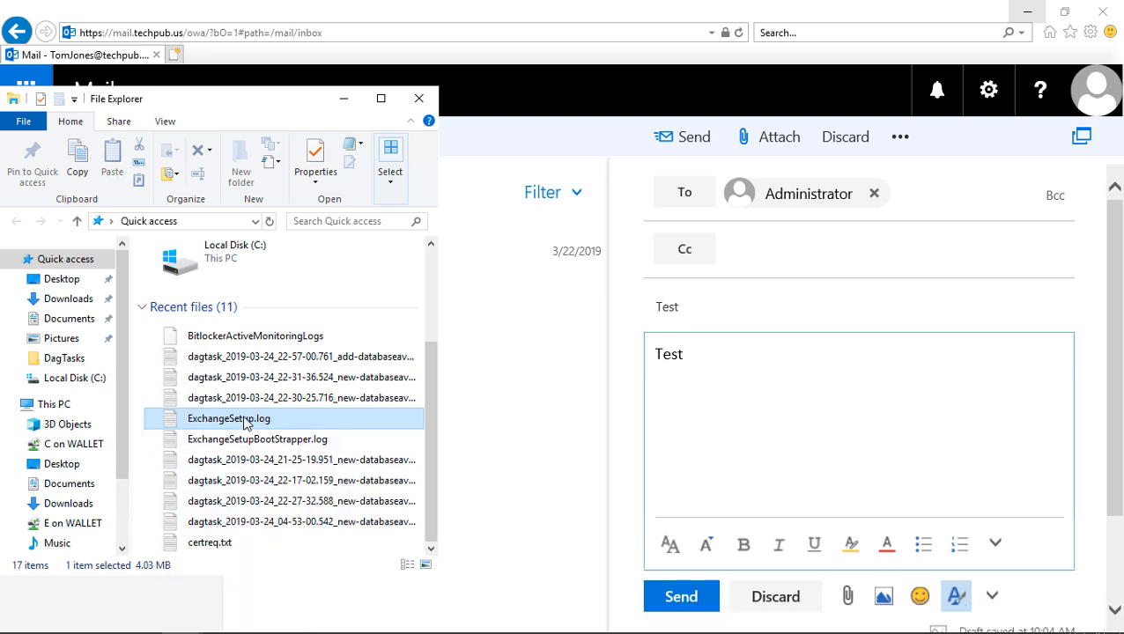
left_click_drag(229, 420, 792, 387)
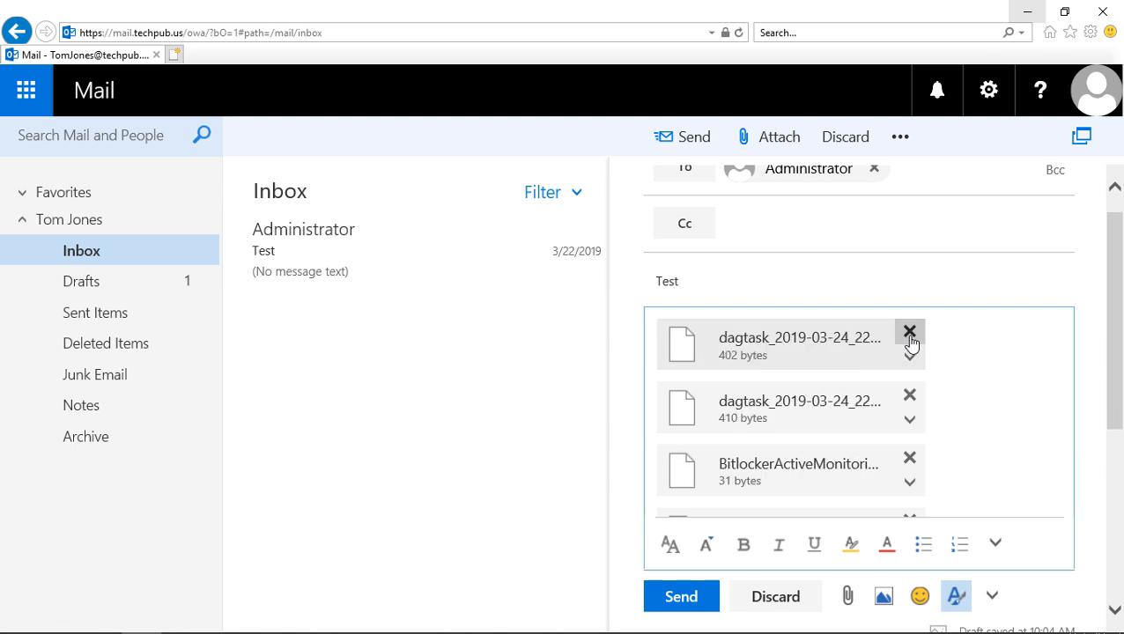
left_click(908, 394)
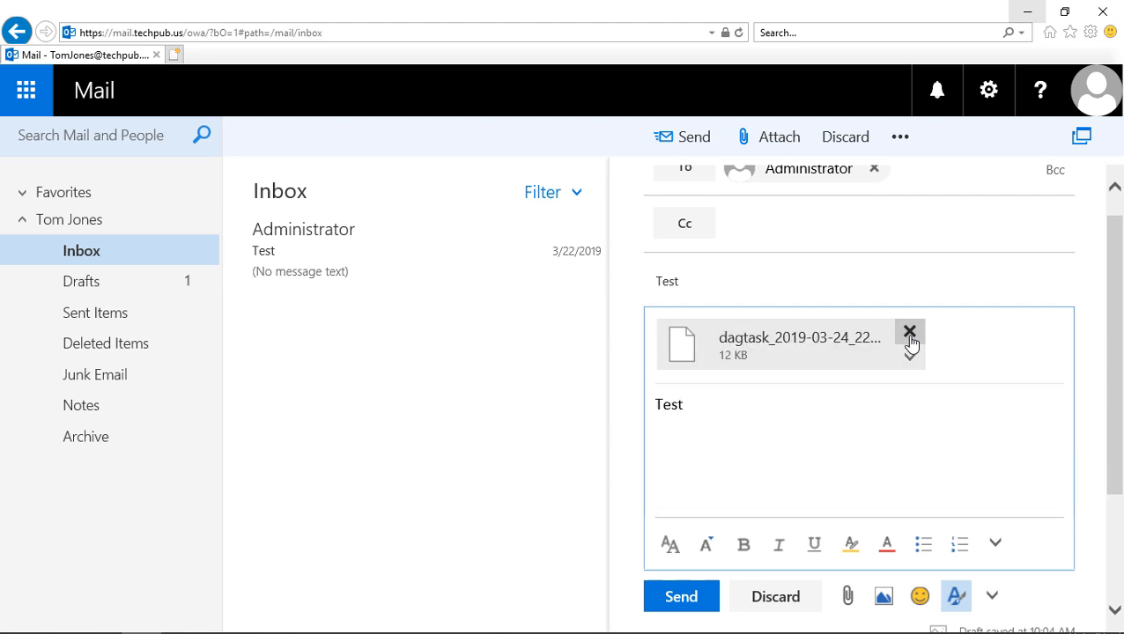
left_click(912, 361)
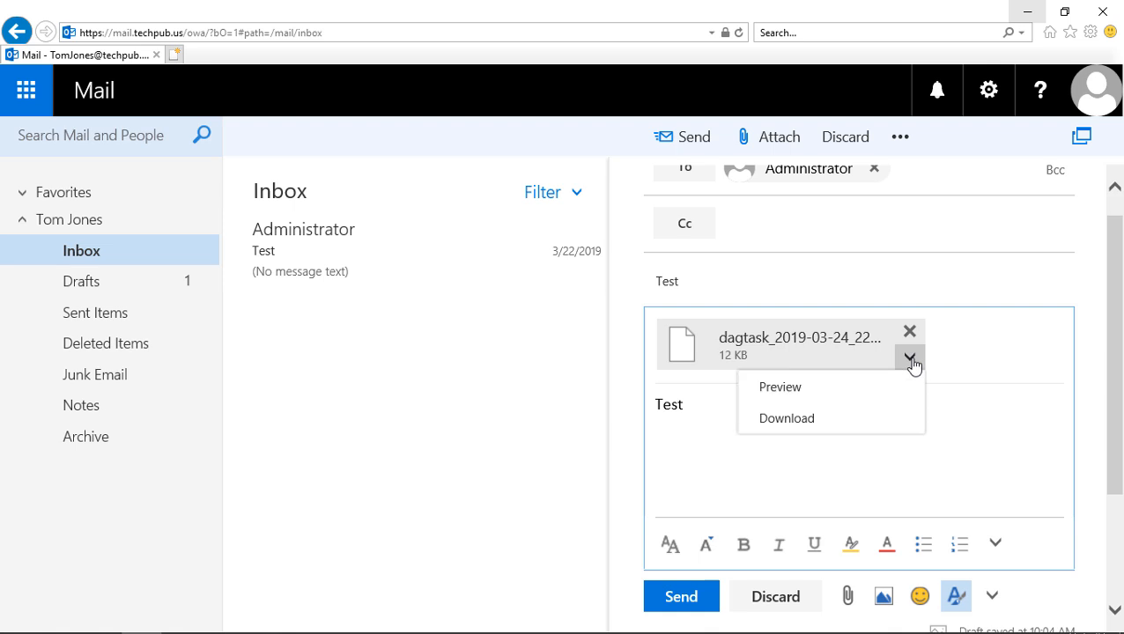
mouse_move(792, 401)
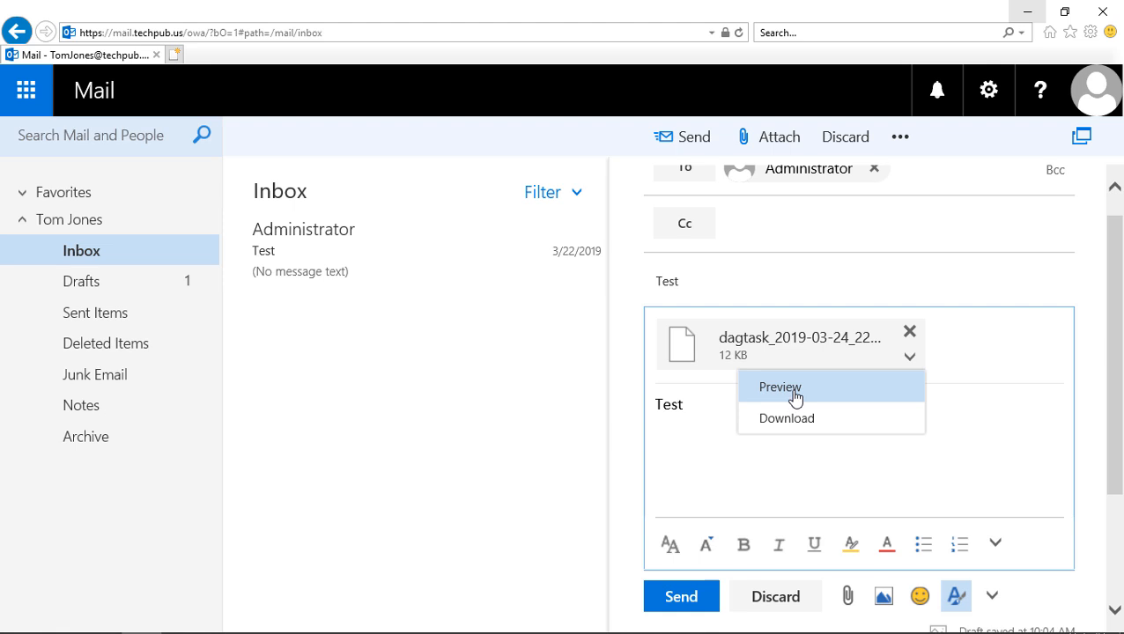
mouse_move(983, 374)
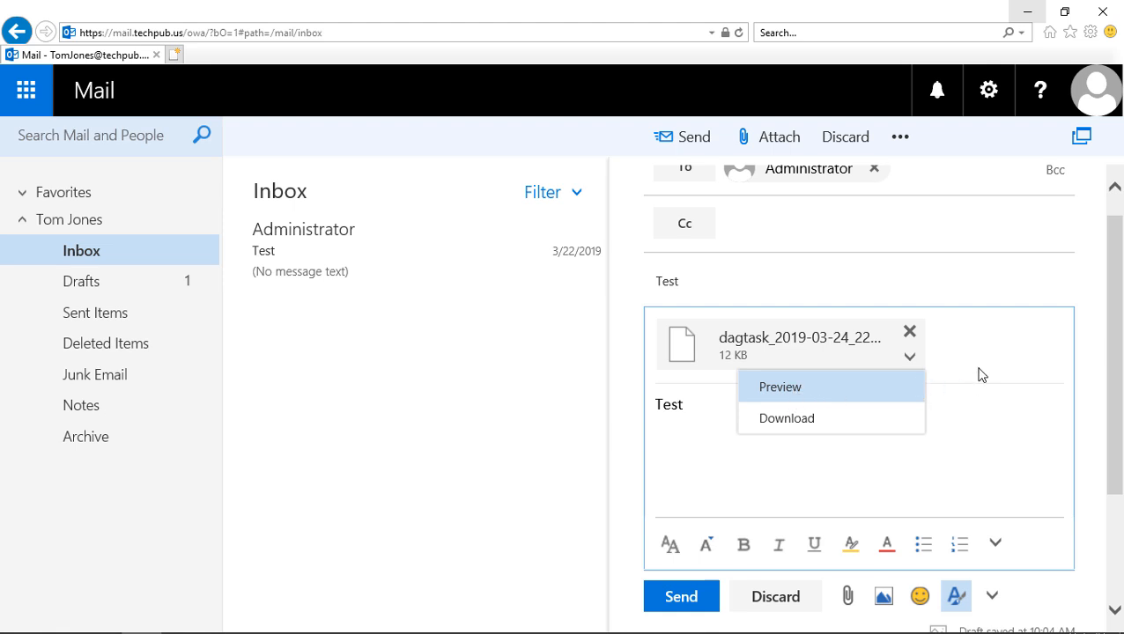
left_click(984, 374)
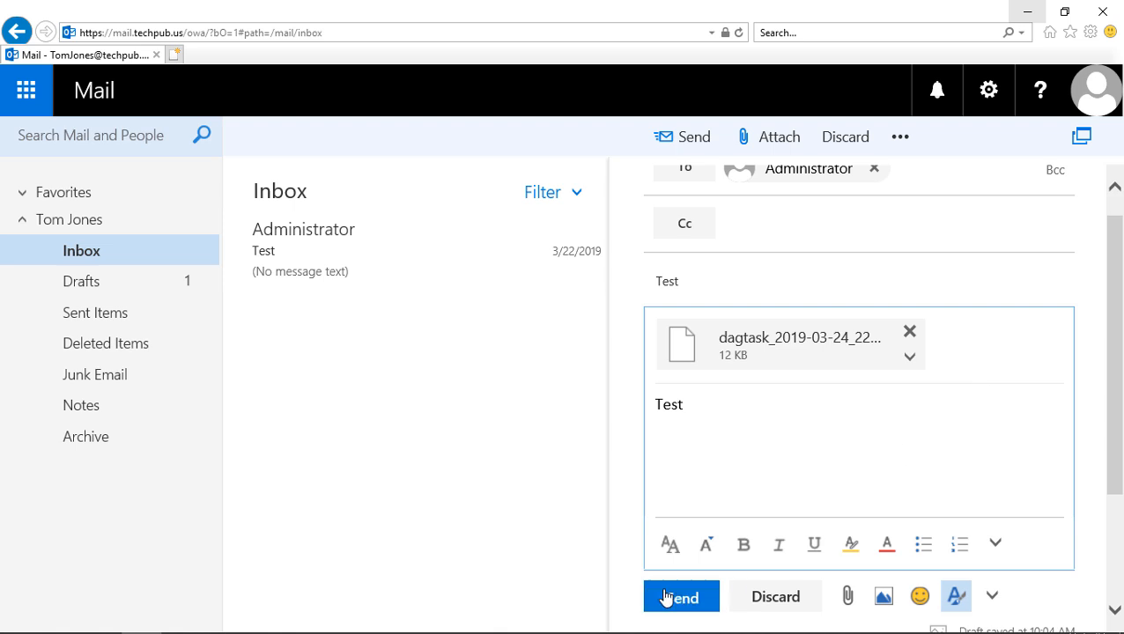
Send the Test message with its dagtask attachment to Administrator
left_click(680, 595)
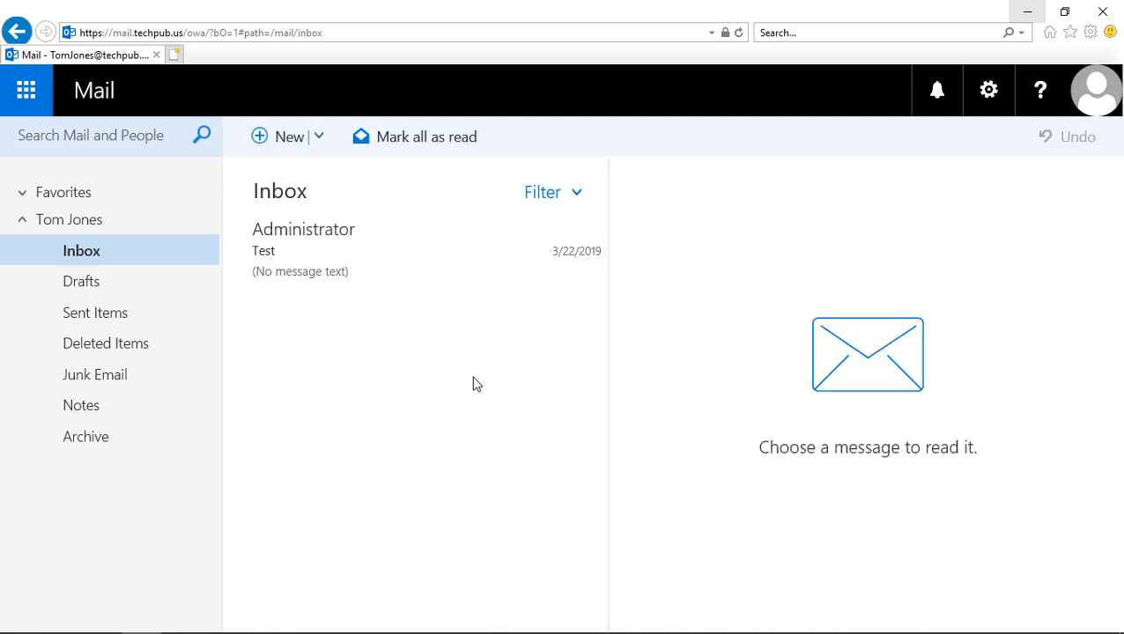
mouse_move(475, 377)
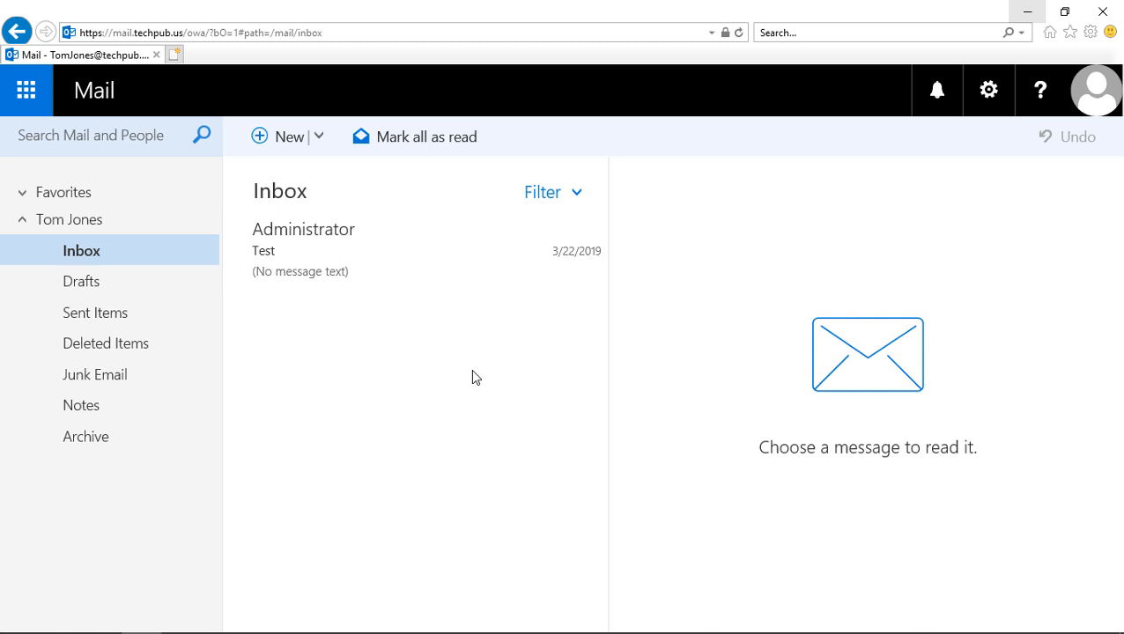
mouse_move(467, 373)
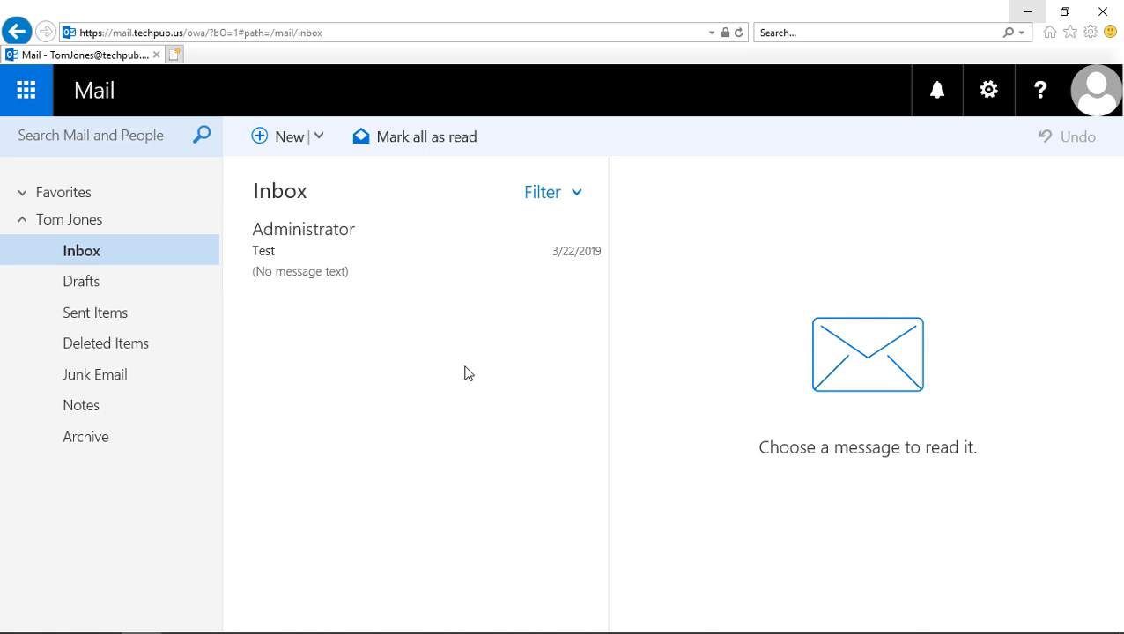